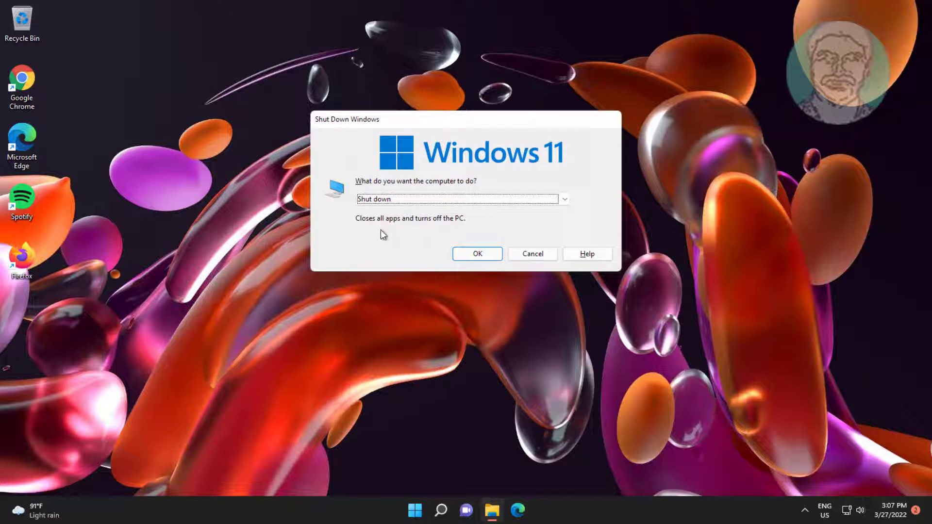
# - Cancel the Shut Down Windows dialog to return to the desktop
pyautogui.click(533, 254)
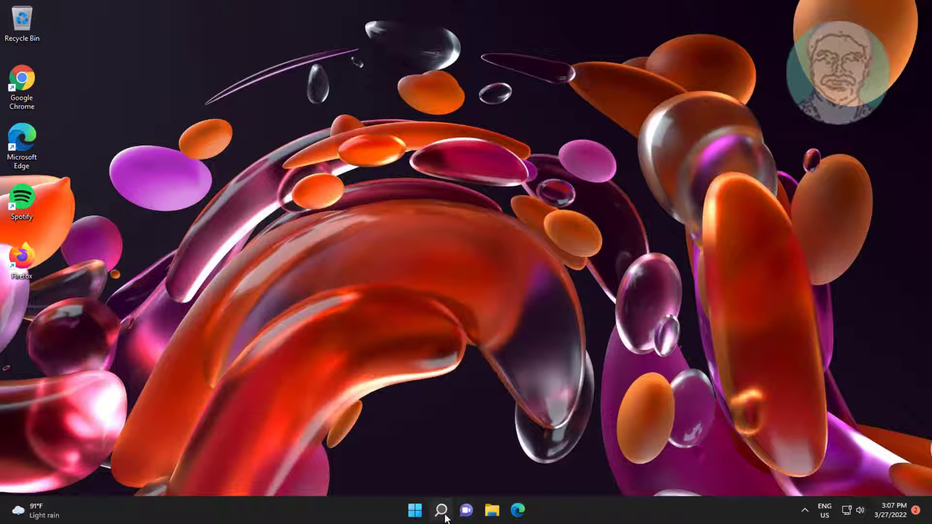
# - Search for regedit from the taskbar and launch Registry Editor
pyautogui.click(441, 508)
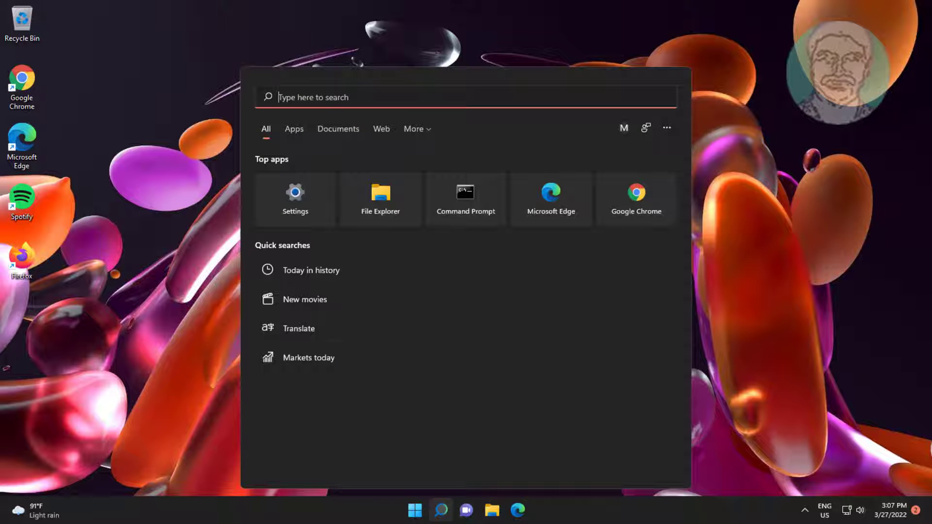
pyautogui.write('regedit')
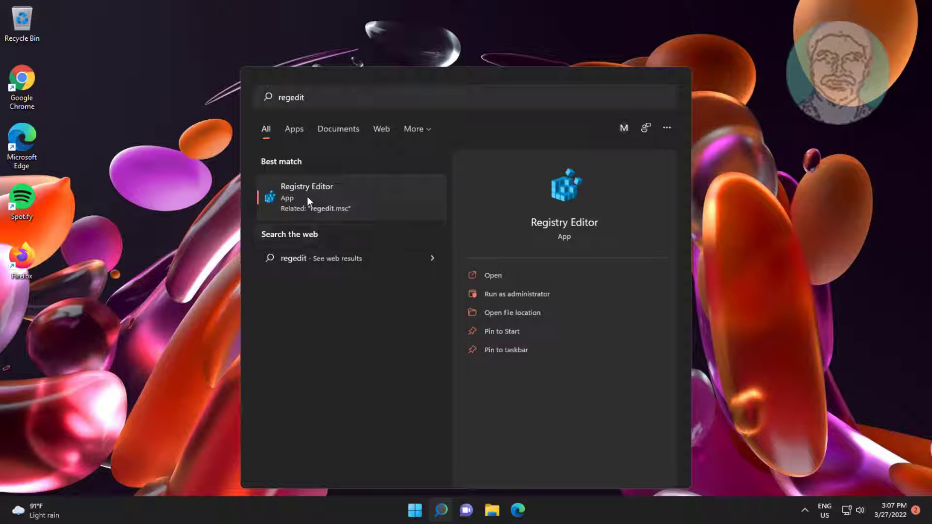
pyautogui.click(307, 198)
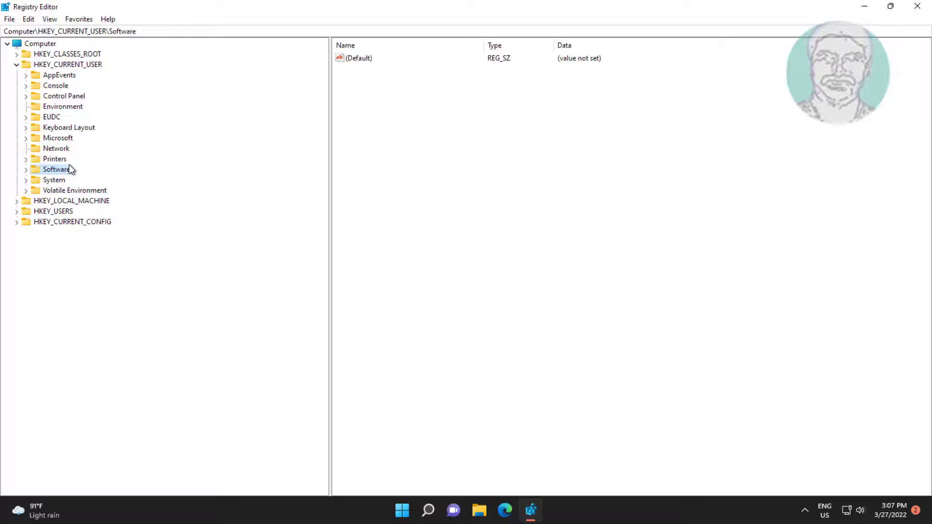
# - Navigate the tree to HKEY_CURRENT_USER\Software\Microsoft\Windows\CurrentVersion\Explorer\Advanced
pyautogui.click(25, 169)
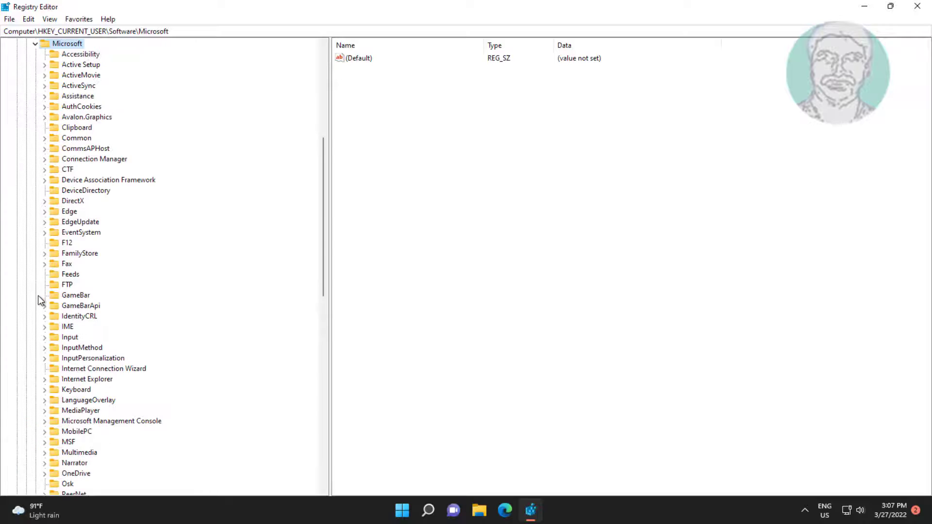
pyautogui.moveTo(131, 342)
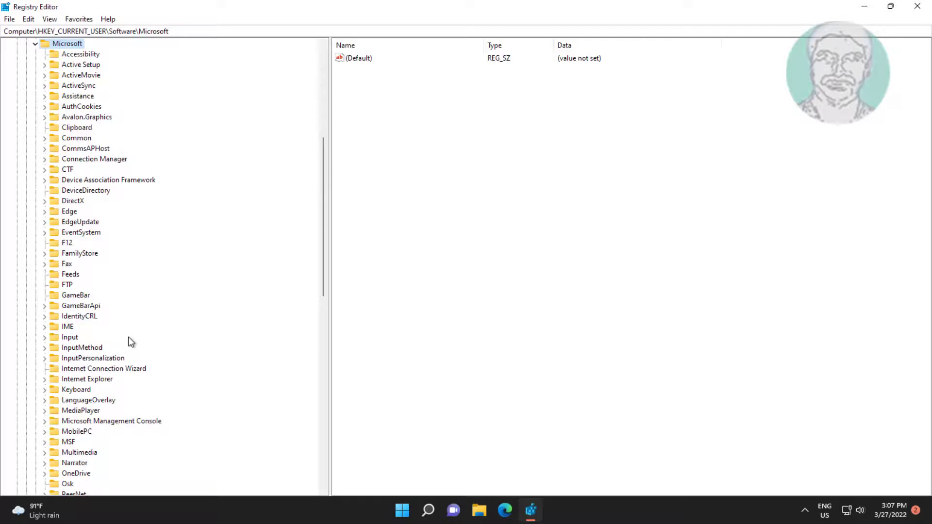
pyautogui.click(75, 265)
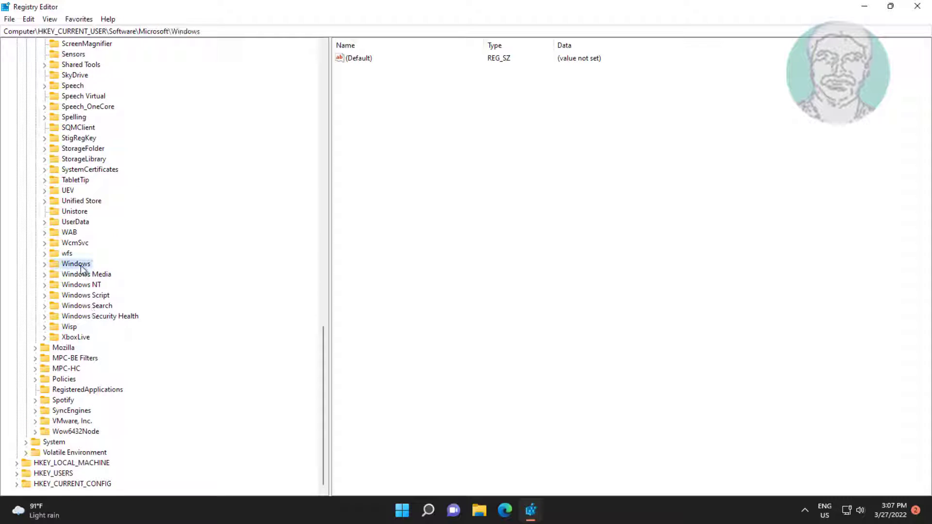
pyautogui.click(37, 264)
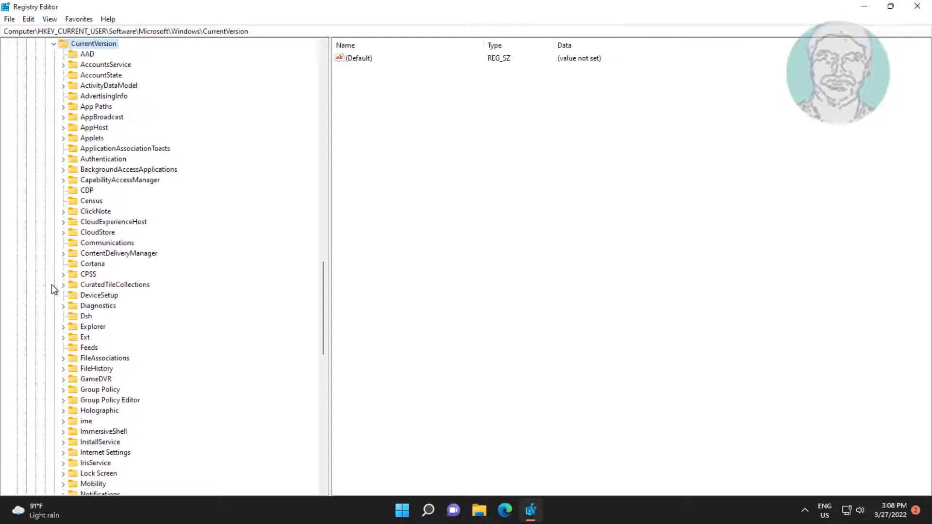
pyautogui.moveTo(102, 314)
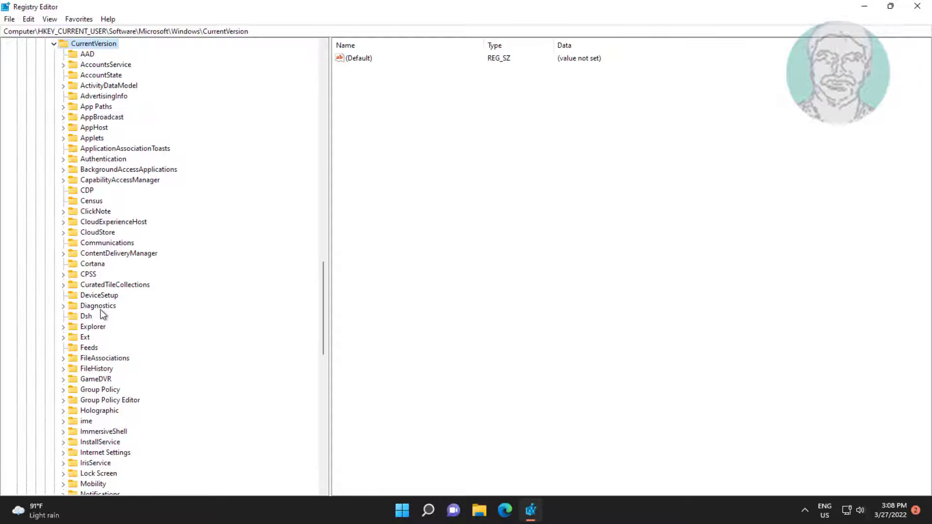
pyautogui.click(94, 326)
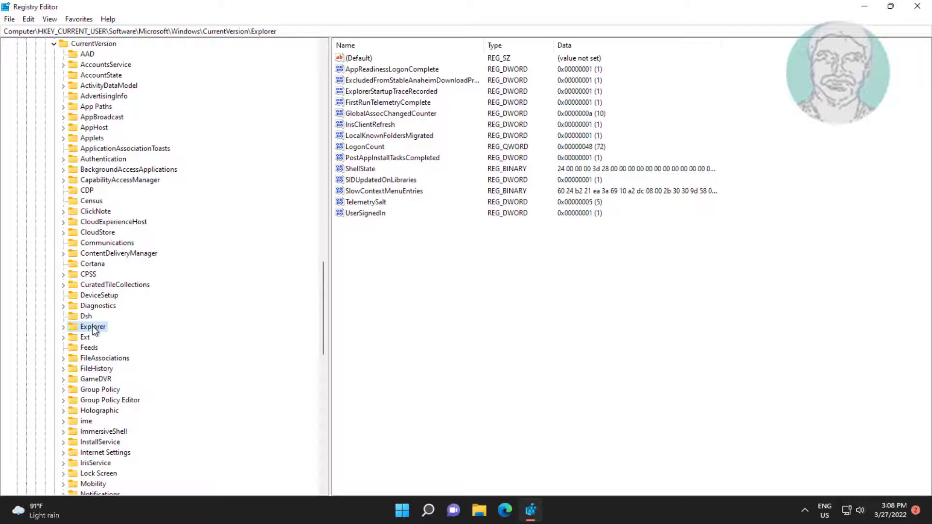
pyautogui.click(91, 326)
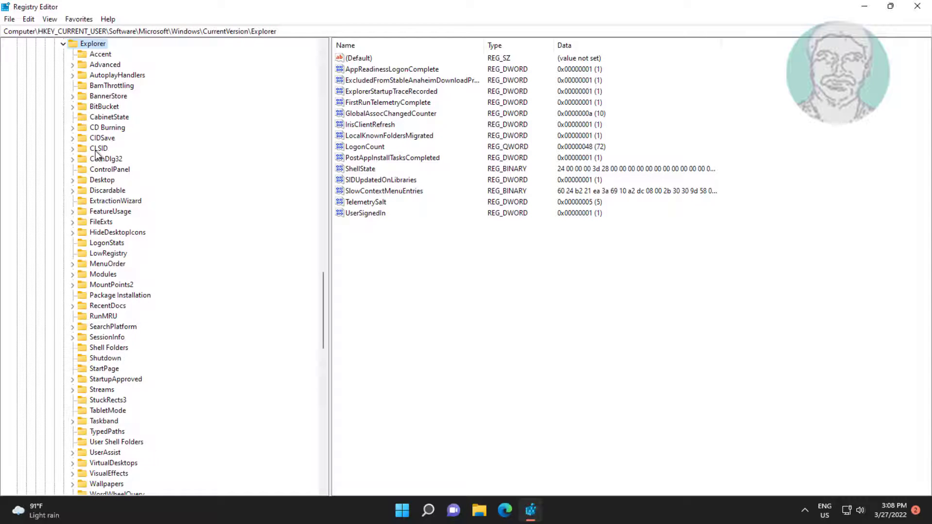
pyautogui.click(103, 64)
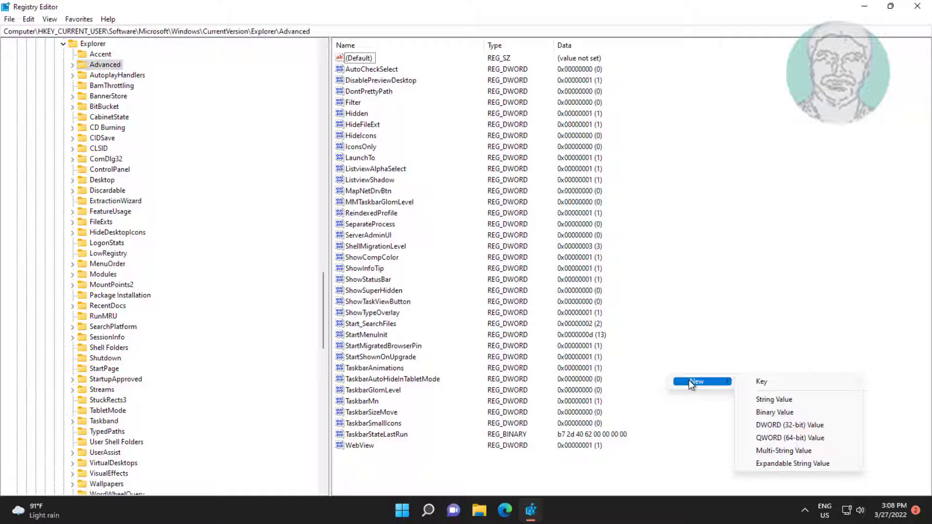
pyautogui.moveTo(768, 382)
pyautogui.write('S')
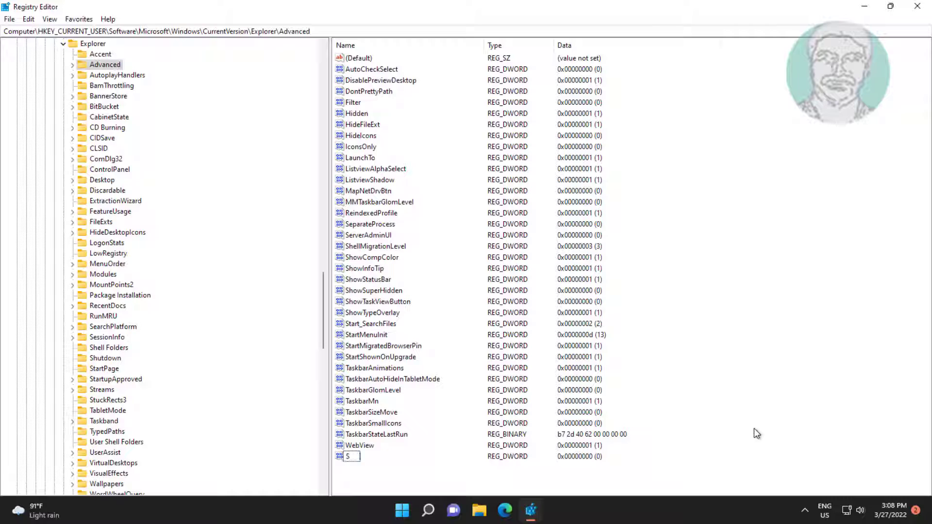
# - Name the new DWORD value Start_PowerButtonAction
pyautogui.write('tart')
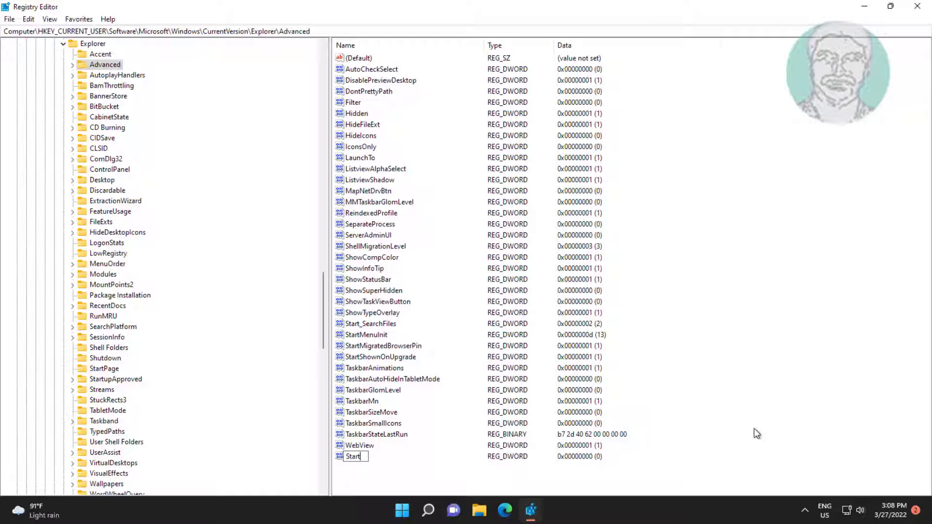
pyautogui.write('_')
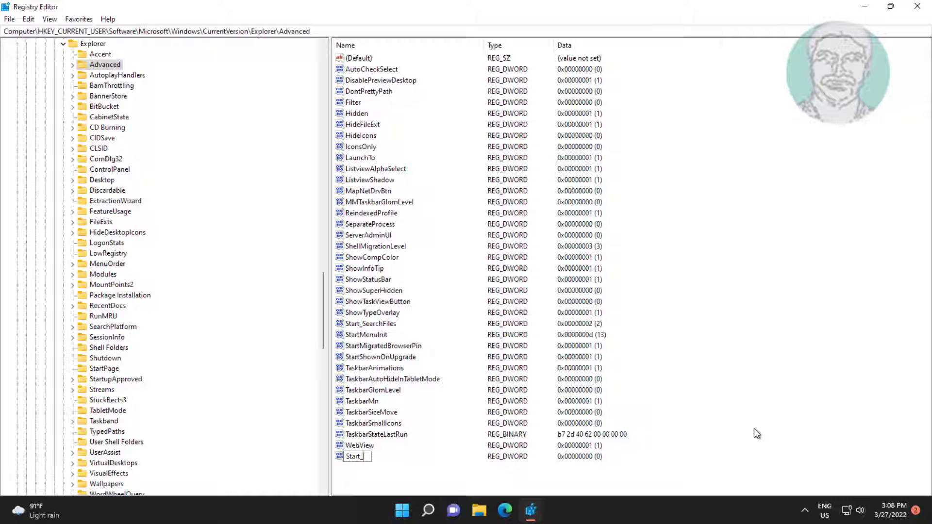
pyautogui.write('PowerButtonA')
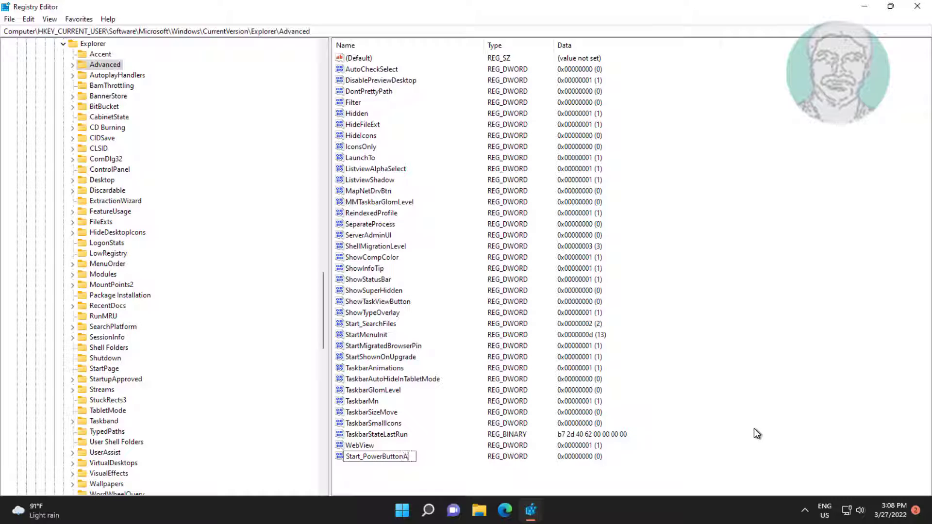
pyautogui.write('ction')
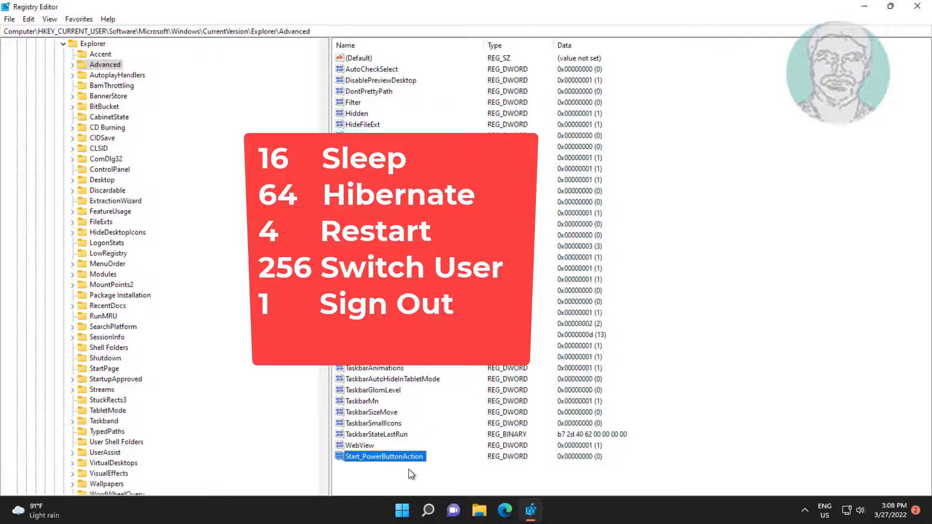
# - Set Start_PowerButtonAction's value data to 4 (Restart)
pyautogui.doubleClick(384, 457)
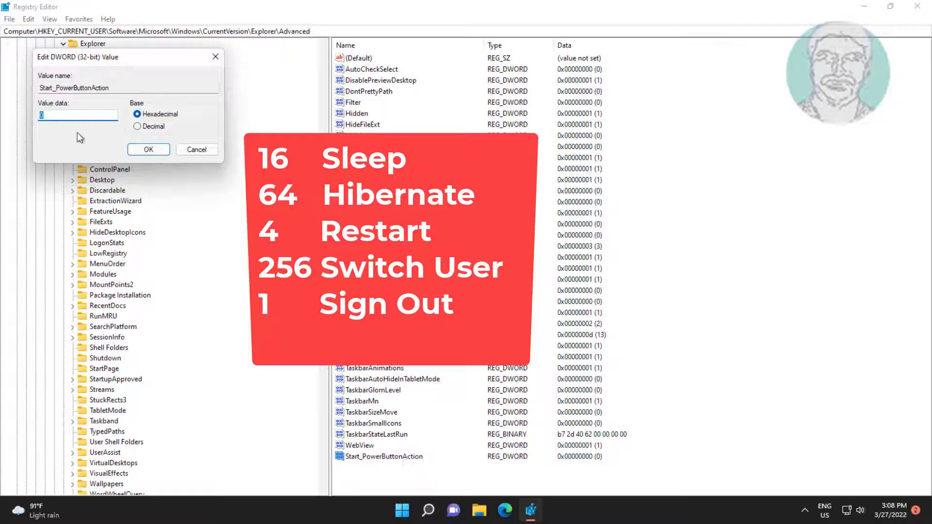
pyautogui.moveTo(68, 141)
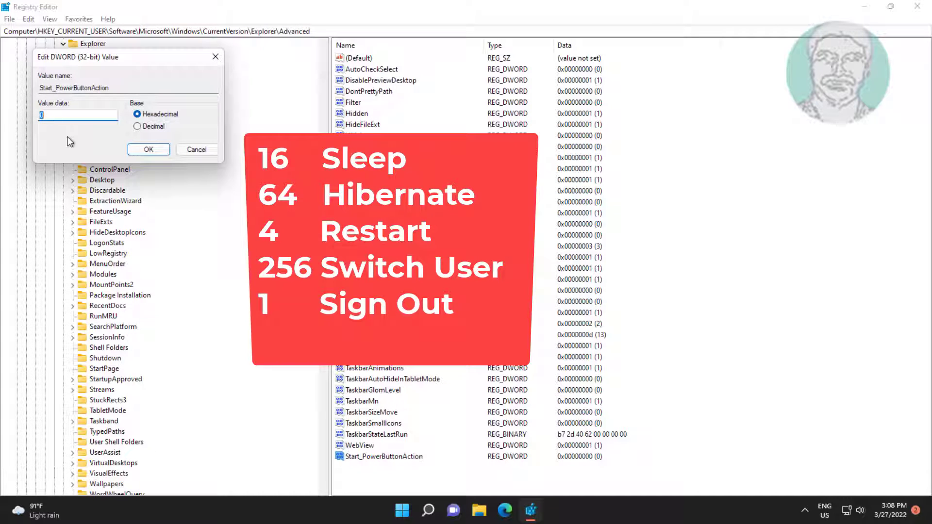
pyautogui.moveTo(74, 133)
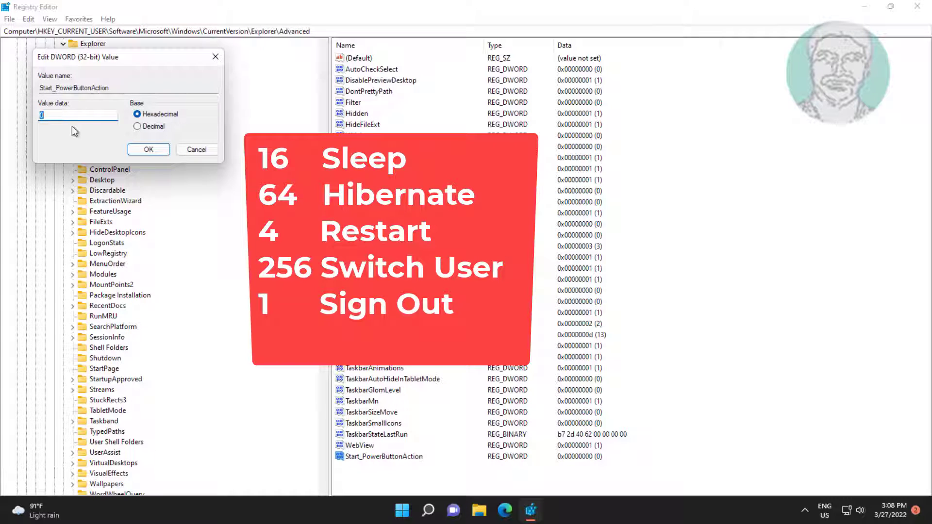
pyautogui.write('4')
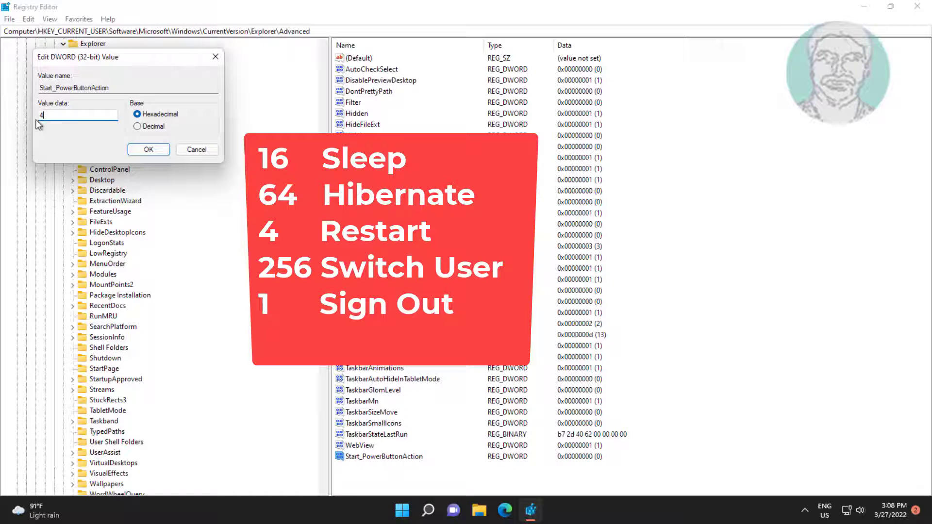
pyautogui.click(149, 150)
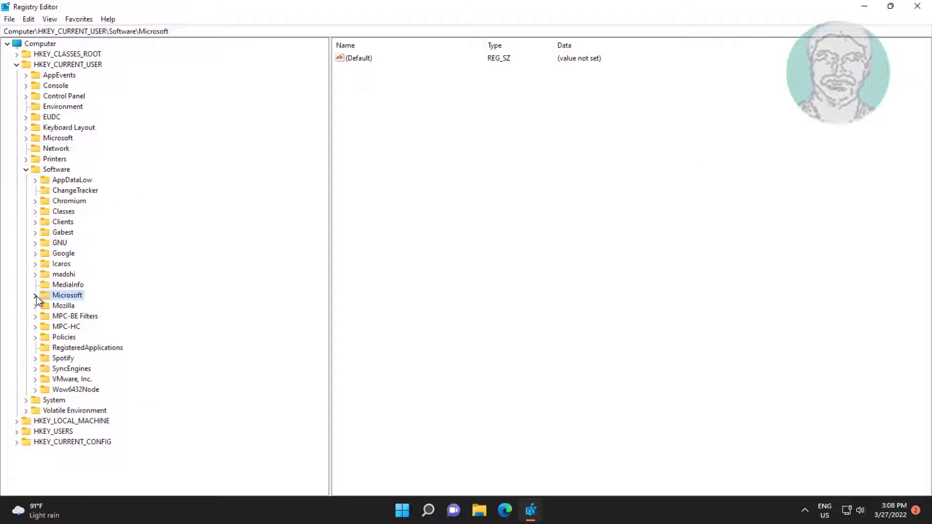
# - Collapse HKEY_CURRENT_USER and close Registry Editor
pyautogui.click(24, 65)
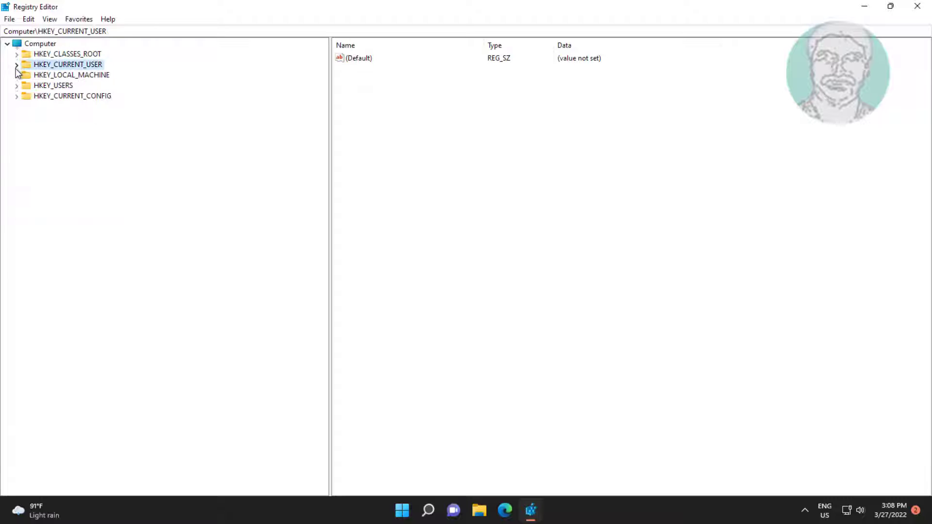
pyautogui.click(913, 8)
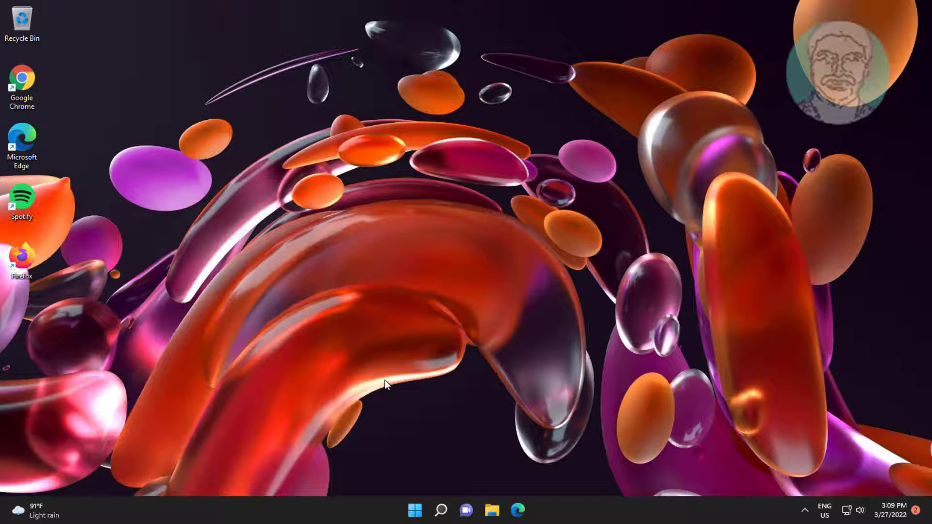
# - Bring up the power options from the Start menu to check the default action
pyautogui.click(413, 509)
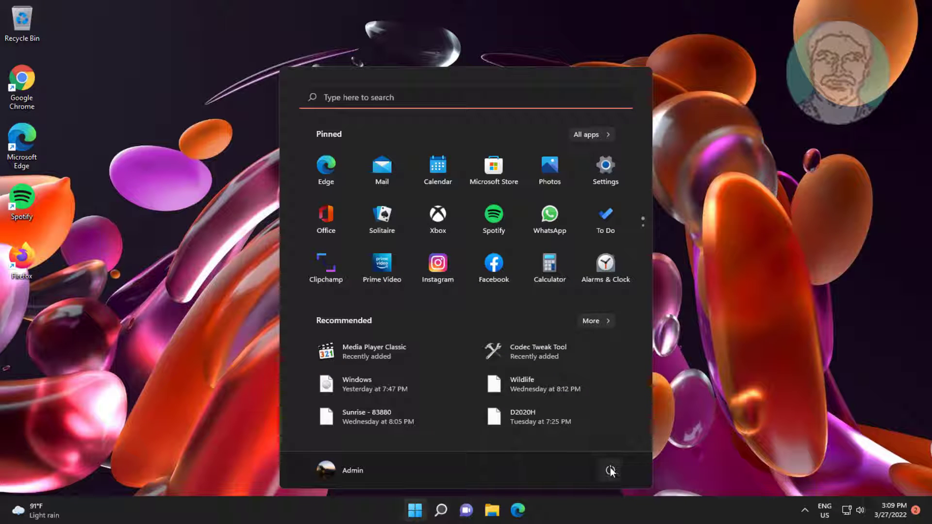
pyautogui.click(612, 470)
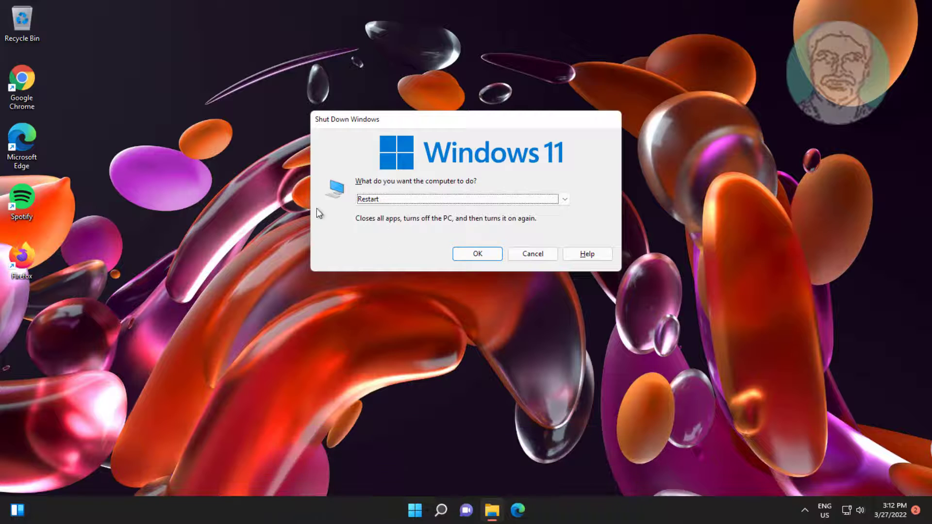
pyautogui.moveTo(393, 237)
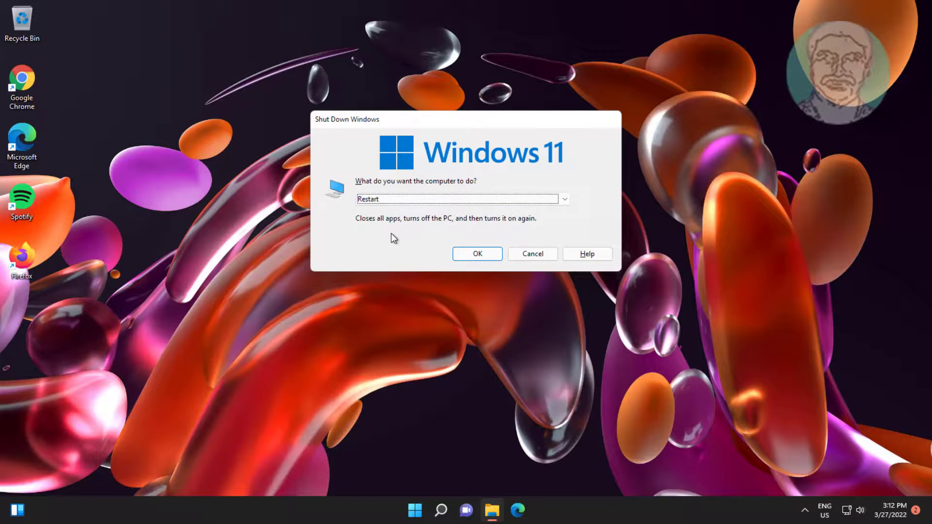